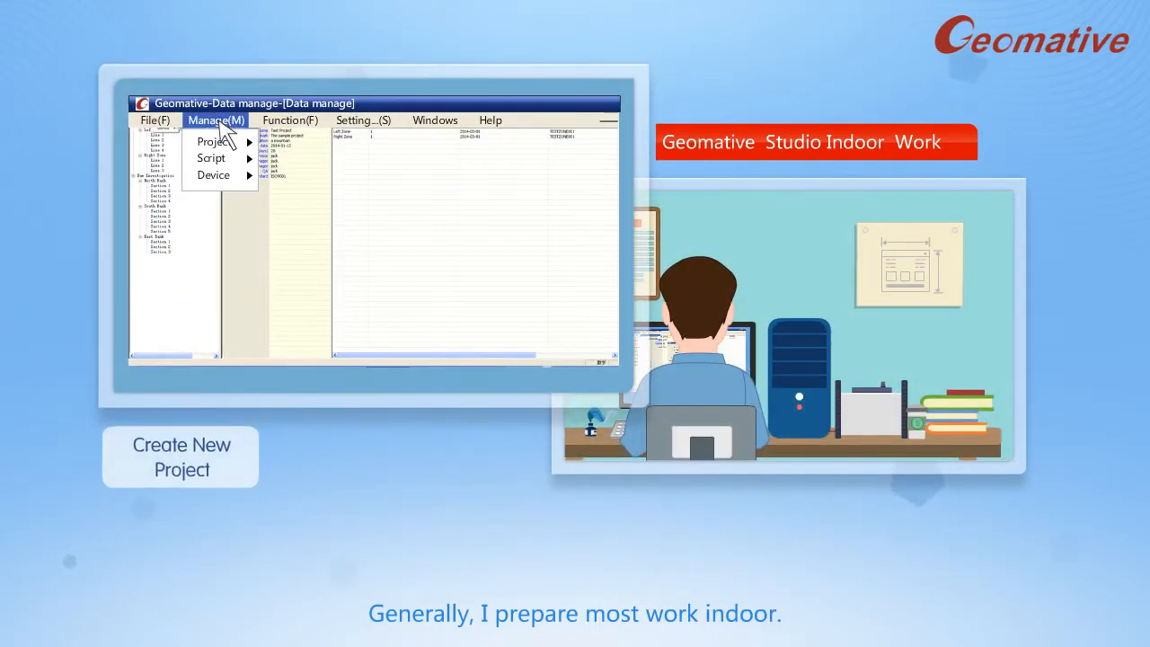
Step: Create the local project with its details filled in and return to the project operations list
left_click(212, 140)
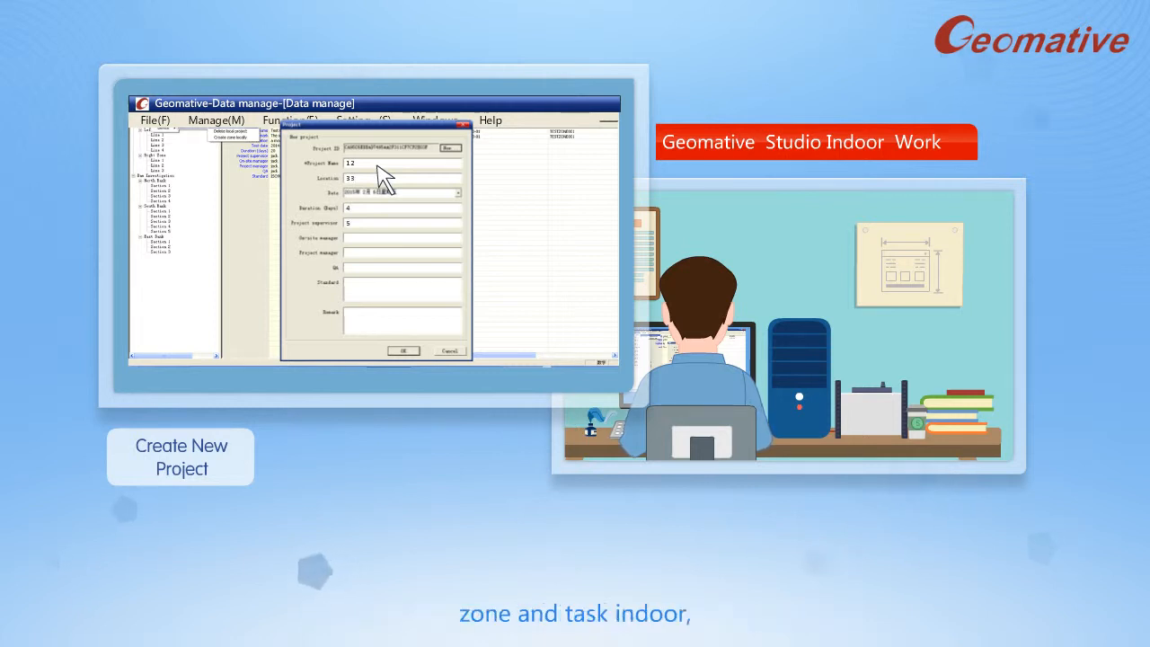
left_click(402, 351)
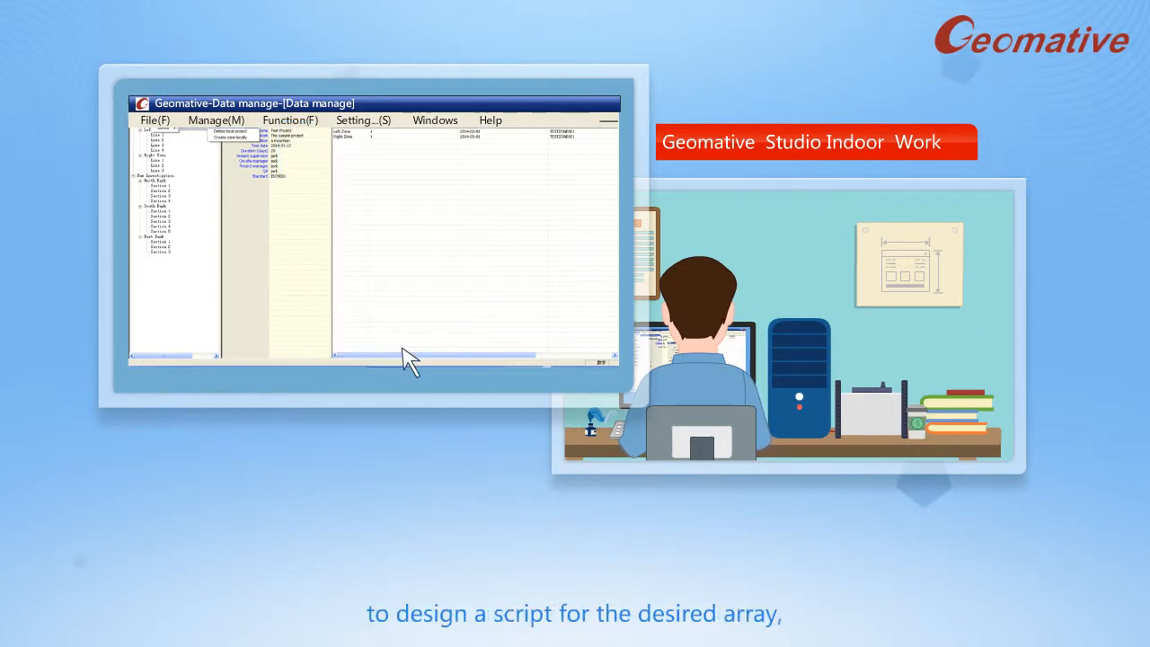
left_click(216, 119)
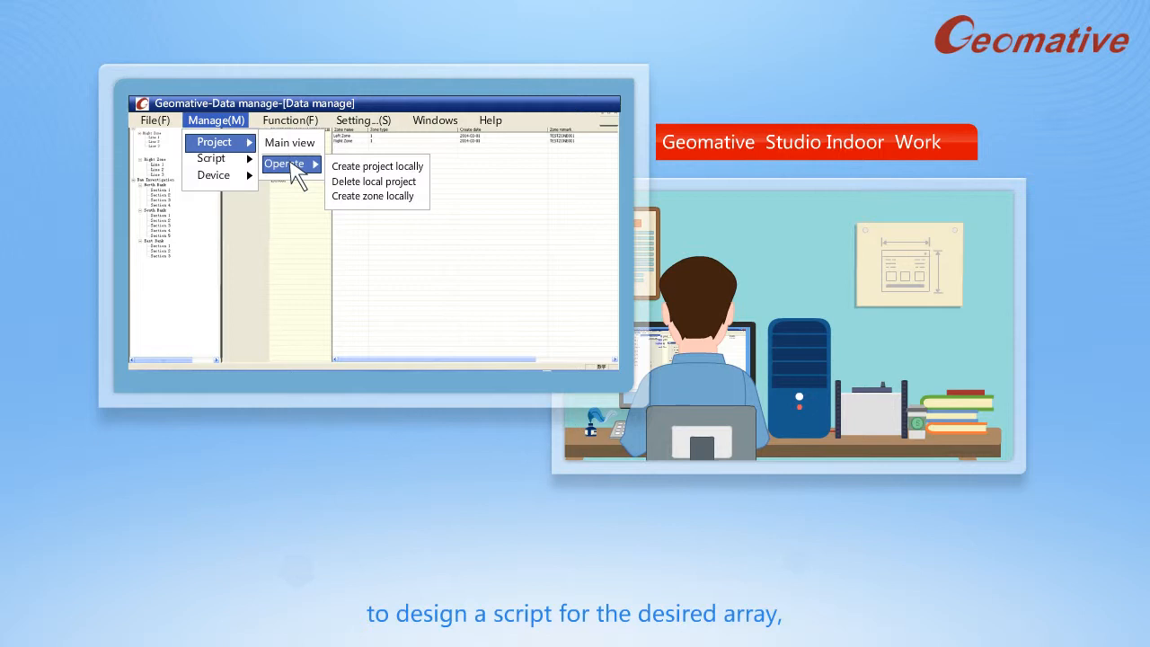
left_click(377, 195)
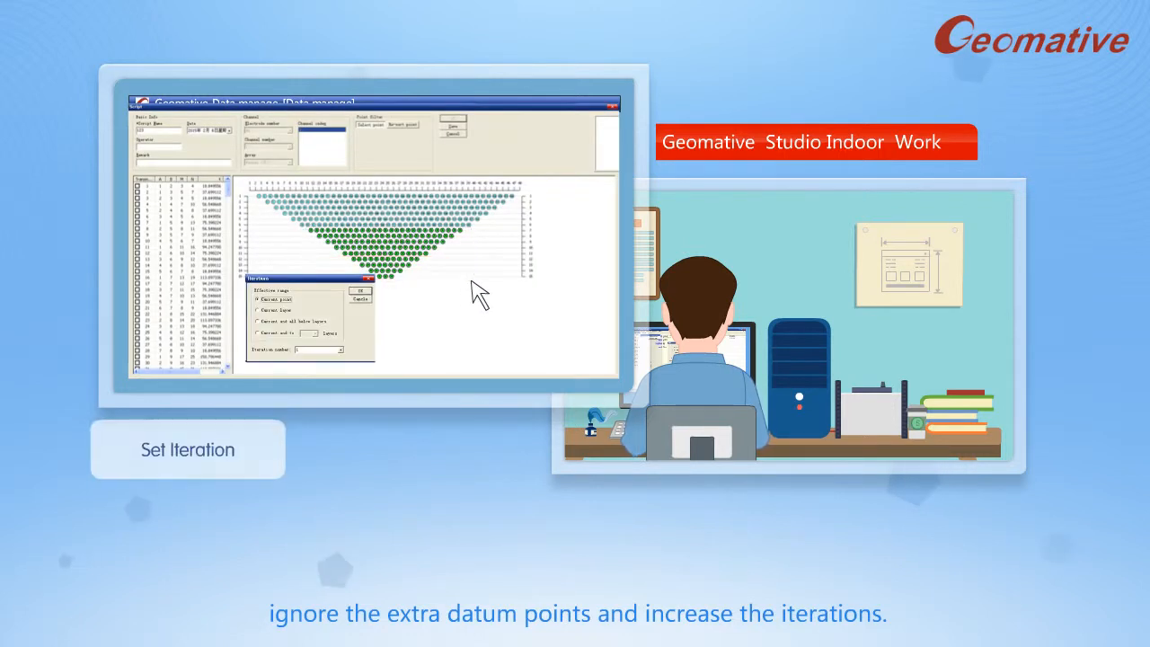
Step: Apply iteration counts of 5 to the lower rows and 10 to the bottom rows
left_click(360, 291)
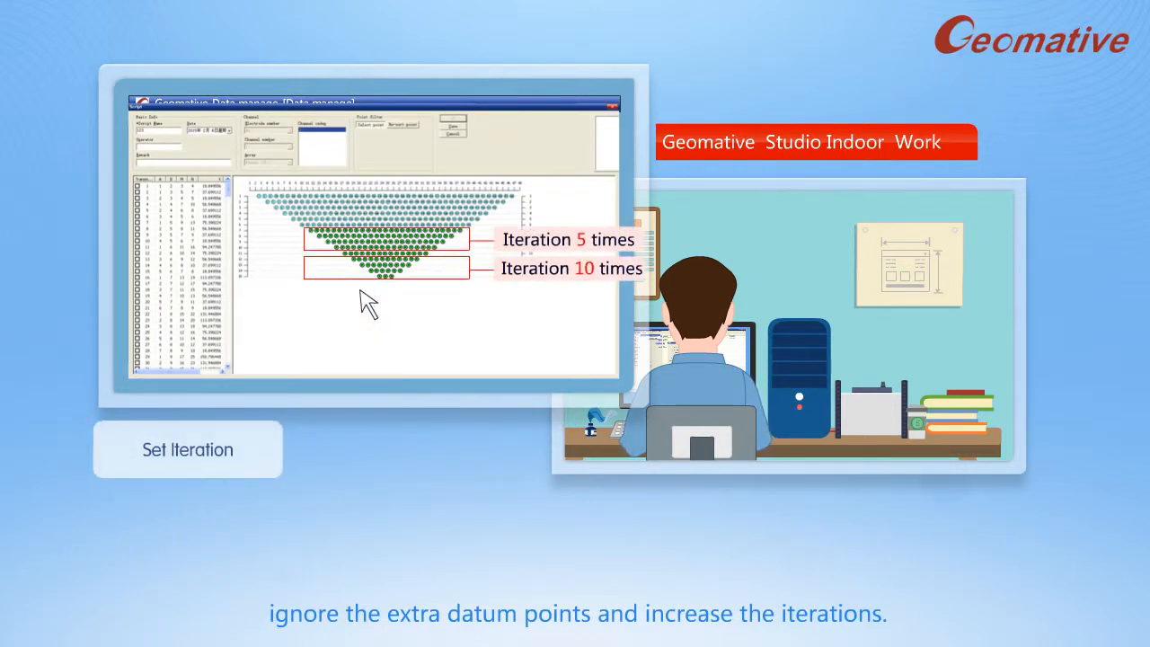